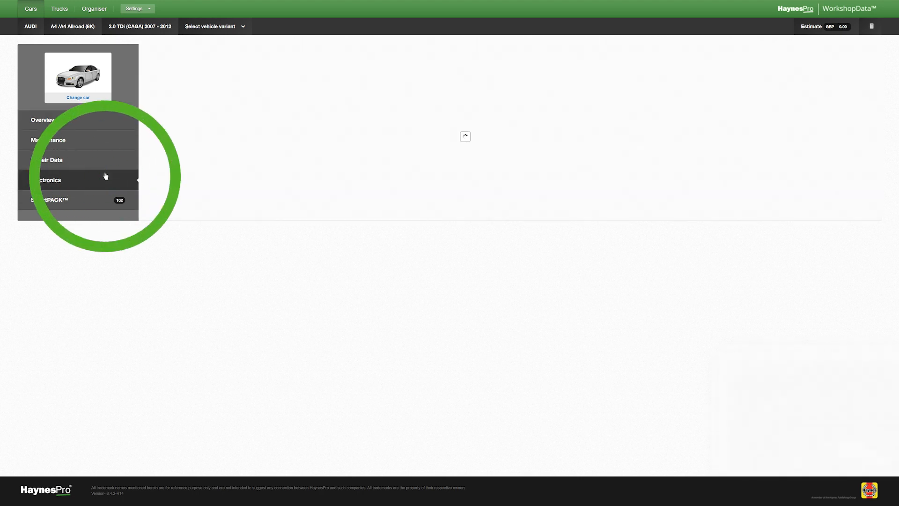
Show the Audi A4 2.0 TDI's electronic systems filtered to the Engine category
{"action": "left_click", "coordinate": [45, 179]}
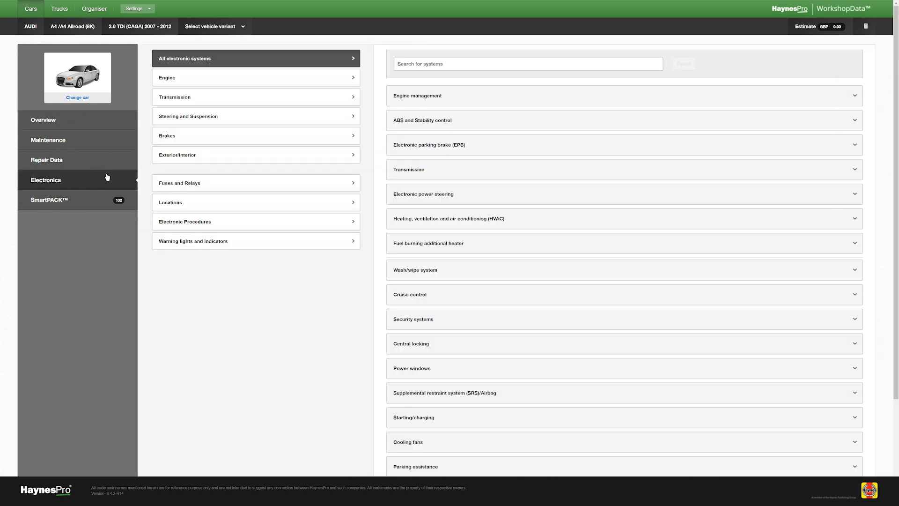
{"action": "left_click", "coordinate": [167, 78]}
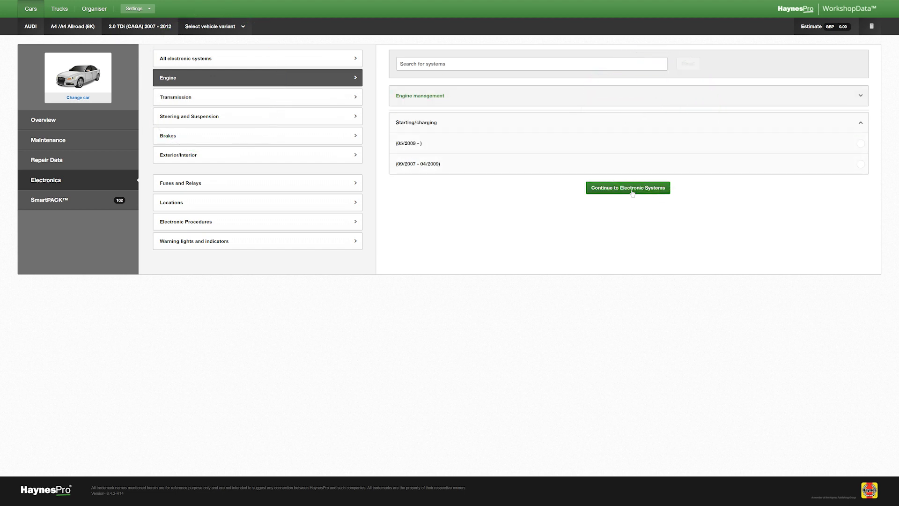
Browse the Bosch EDC17 engine management components list toward M3 Fuel pump 1
{"action": "left_click", "coordinate": [627, 187]}
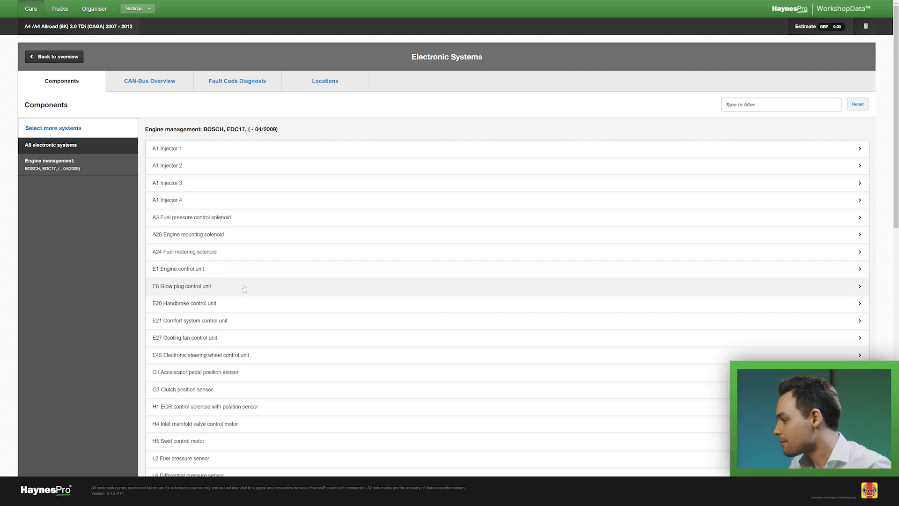
{"action": "scroll", "scroll_direction": "down", "scroll_amount": 3}
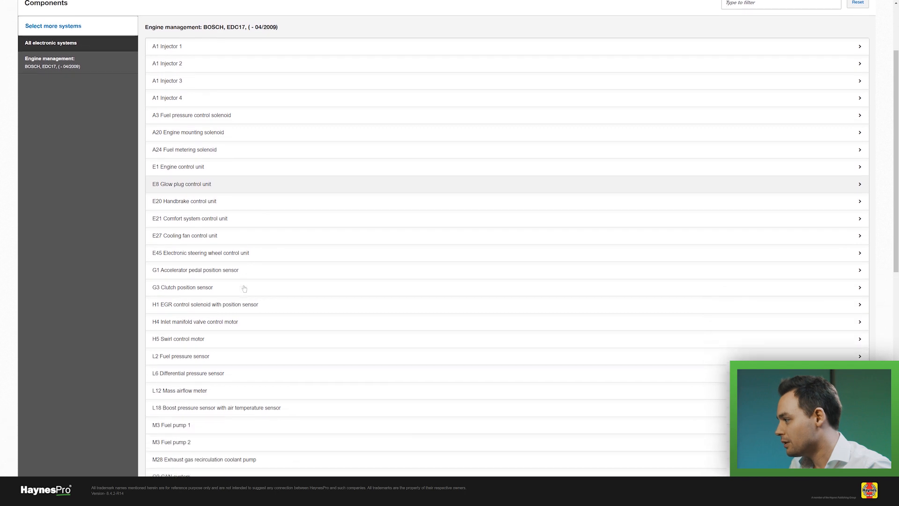
{"action": "scroll", "scroll_direction": "down", "scroll_amount": 3}
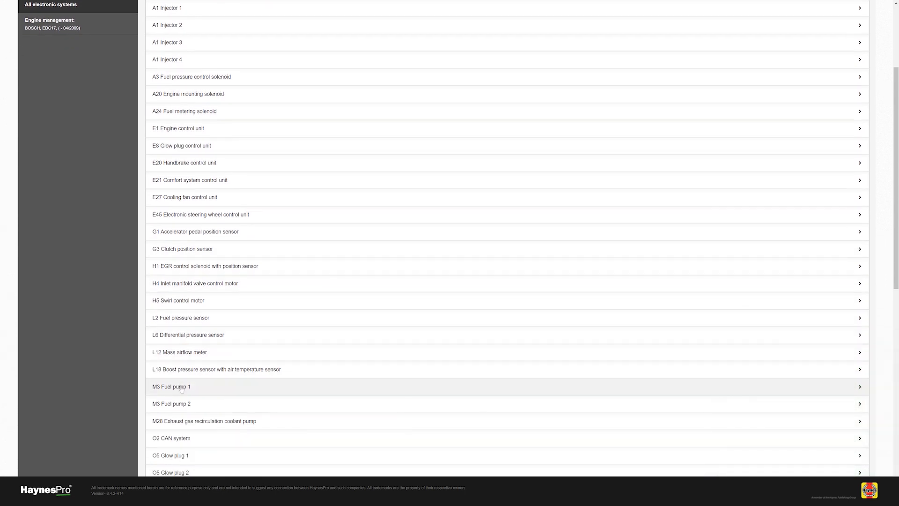
Open M3 Fuel pump 1 diagnosis and expand step 1, the pin 1 supply-voltage check
{"action": "left_click", "coordinate": [171, 386]}
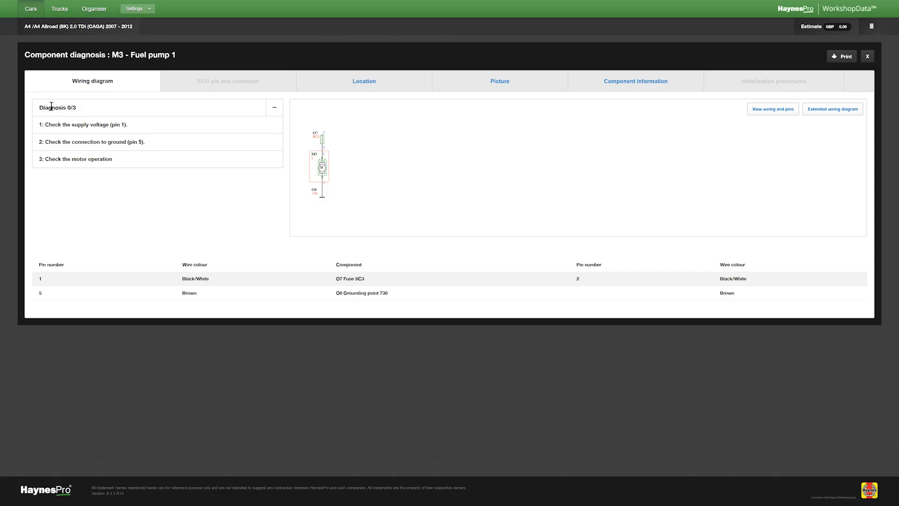
{"action": "mouse_move", "coordinate": [274, 131]}
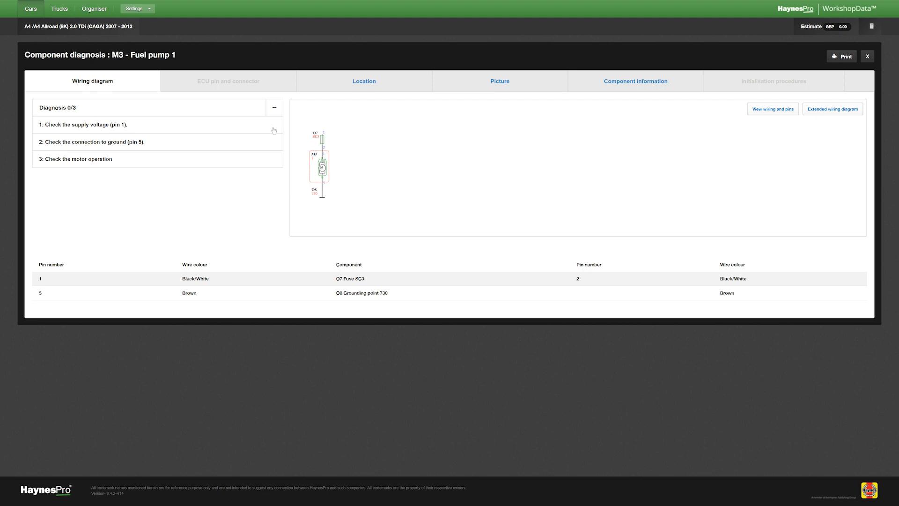
{"action": "mouse_move", "coordinate": [277, 208]}
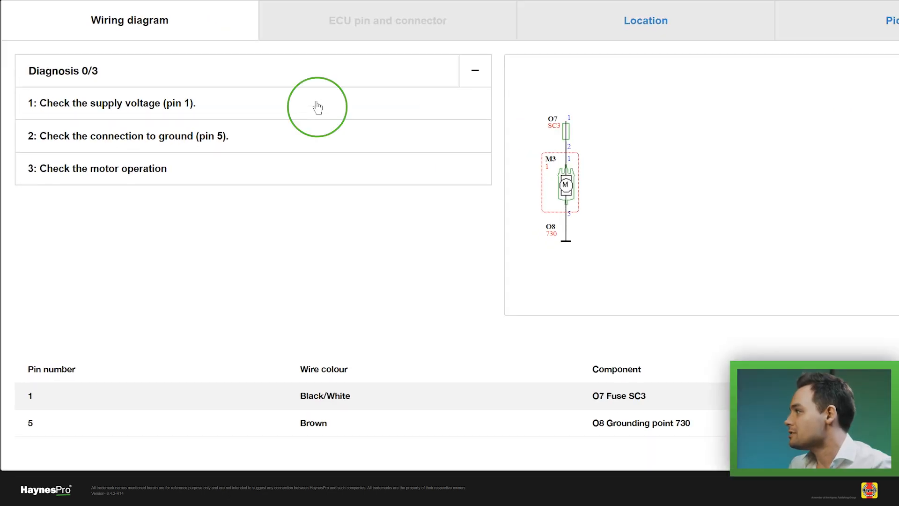
{"action": "left_click", "coordinate": [115, 103]}
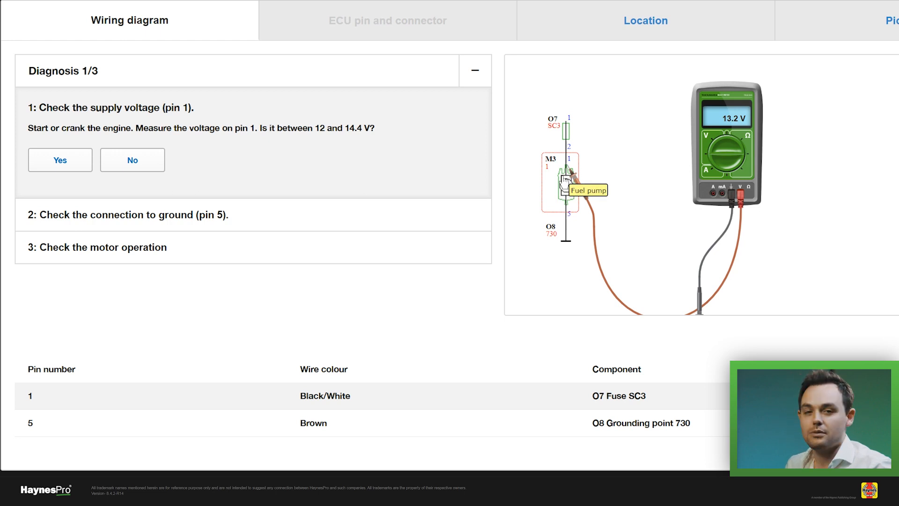
{"action": "mouse_move", "coordinate": [341, 144]}
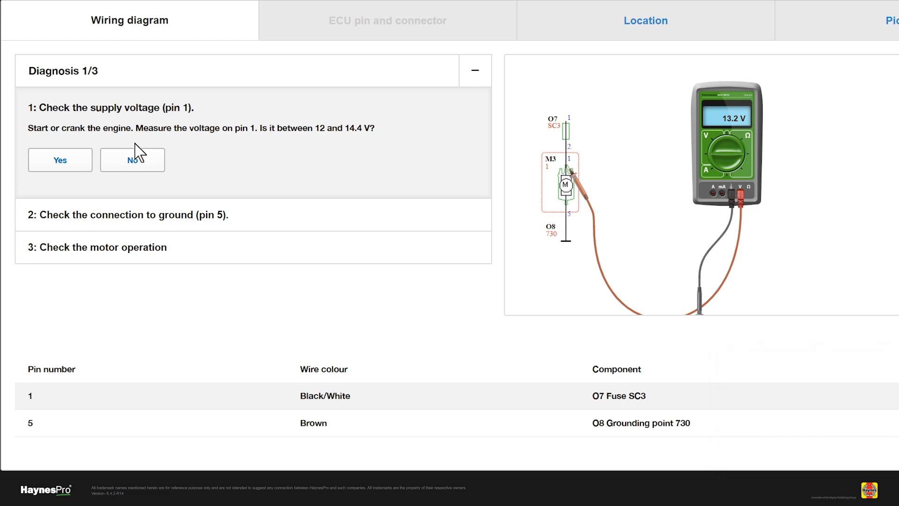
Answer No to the pin 1 voltage question, revealing the O7 Fuse SC3 pin 2 check
{"action": "left_click", "coordinate": [132, 159]}
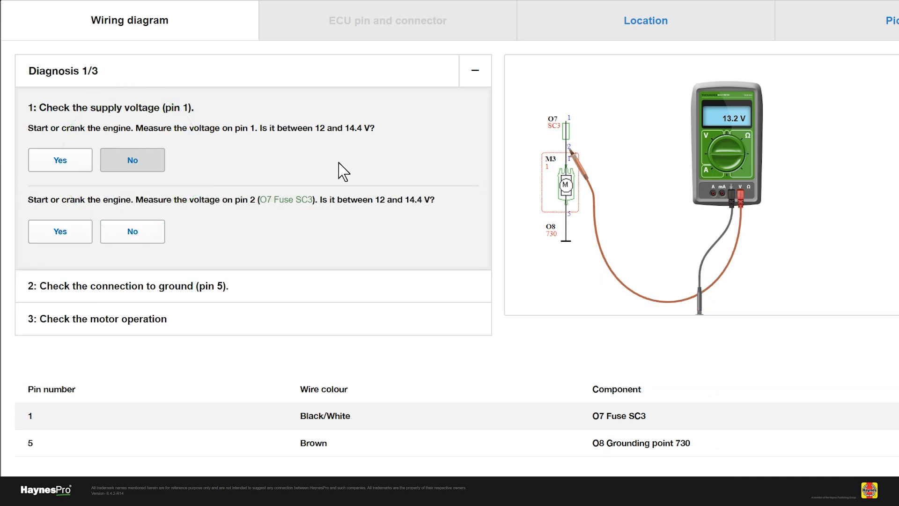
{"action": "mouse_move", "coordinate": [234, 217]}
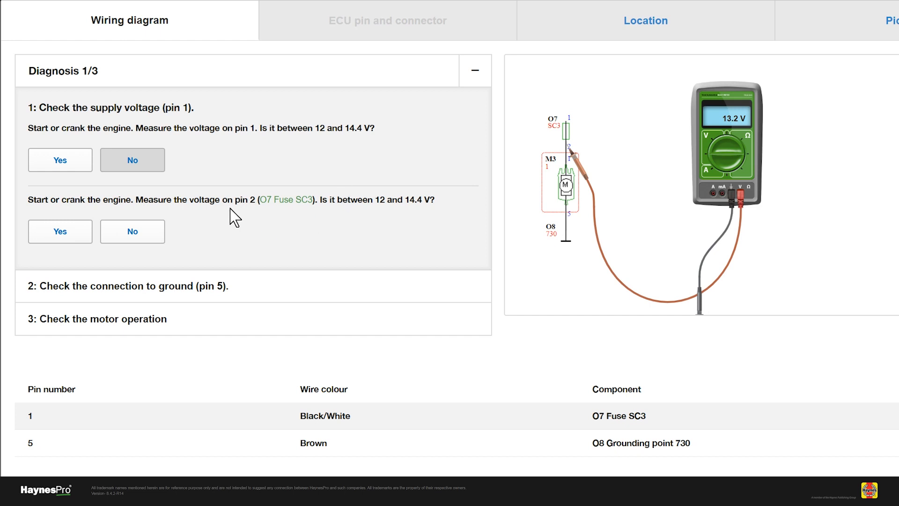
{"action": "mouse_move", "coordinate": [463, 221]}
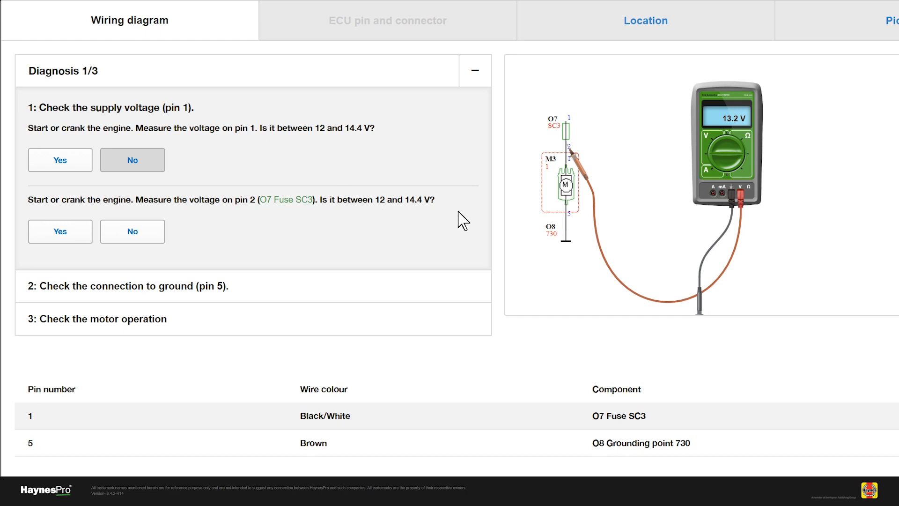
{"action": "mouse_move", "coordinate": [554, 199]}
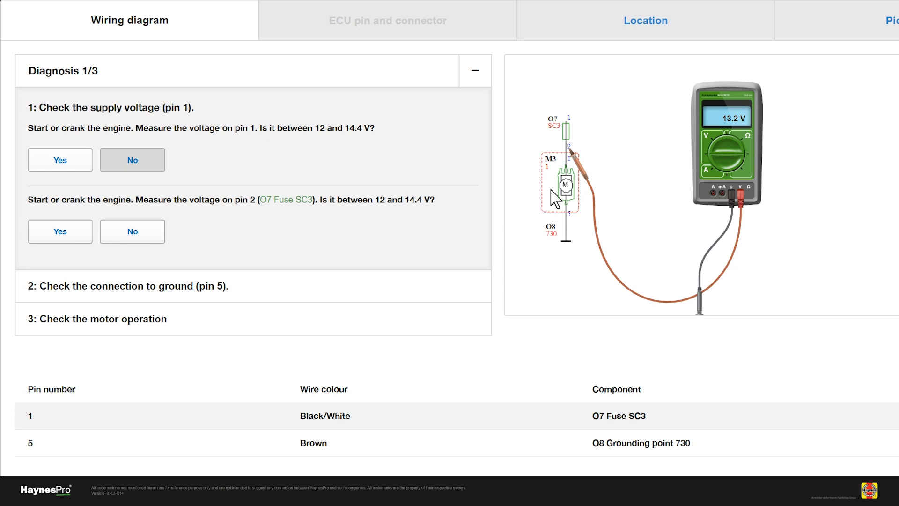
{"action": "mouse_move", "coordinate": [569, 158]}
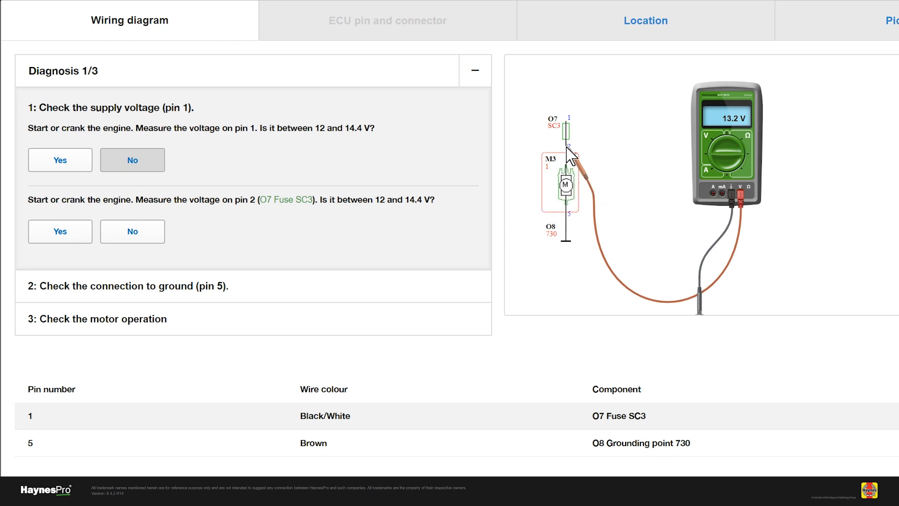
{"action": "mouse_move", "coordinate": [568, 144]}
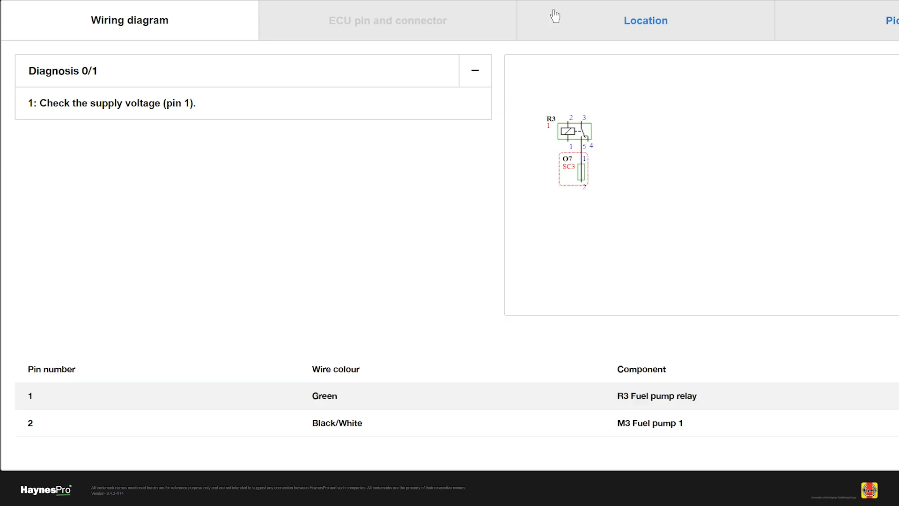
View fuse SC3's location, finding fuse 15 [ST2-SC3] for the fuel pump (20A)
{"action": "left_click", "coordinate": [644, 20]}
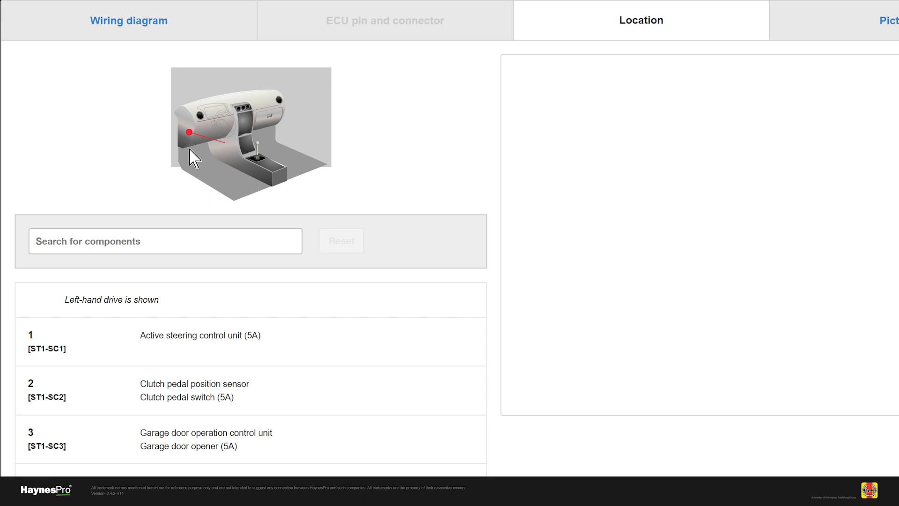
{"action": "mouse_move", "coordinate": [203, 153]}
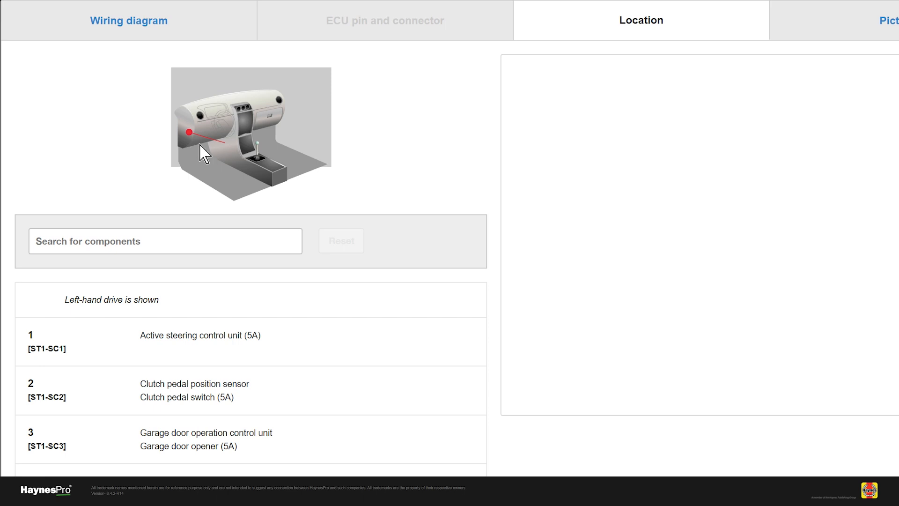
{"action": "mouse_move", "coordinate": [204, 160]}
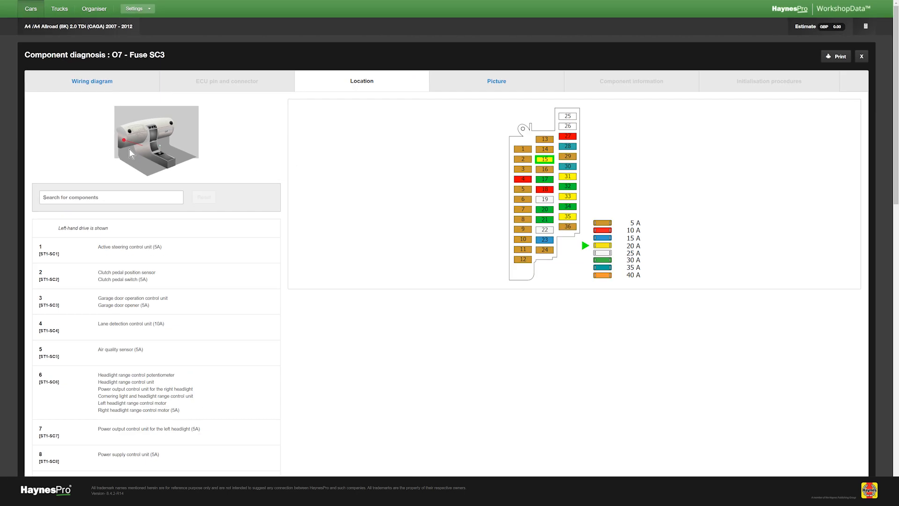
{"action": "mouse_move", "coordinate": [260, 156]}
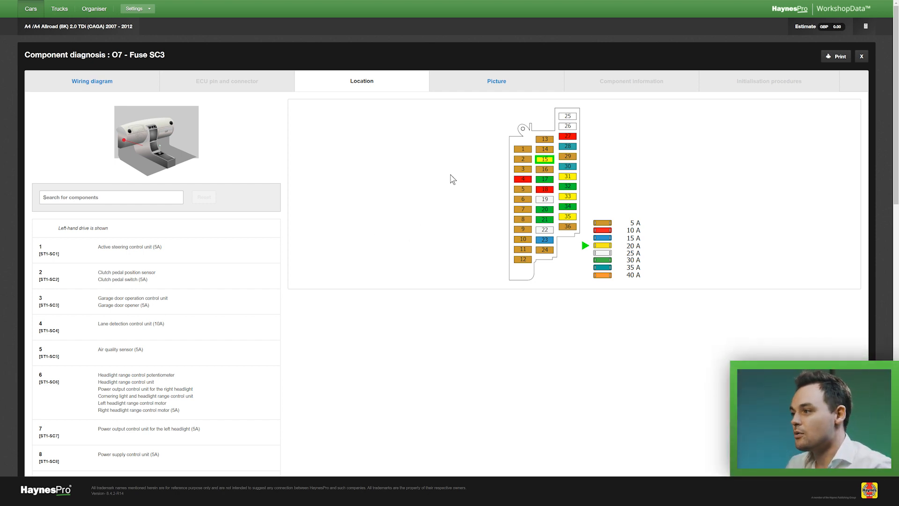
{"action": "mouse_move", "coordinate": [608, 169]}
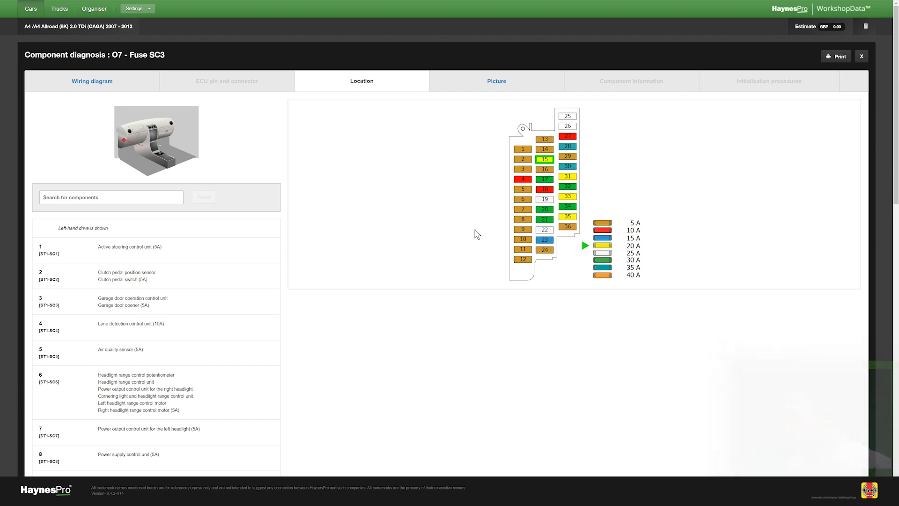
{"action": "scroll", "scroll_direction": "down", "scroll_amount": 3}
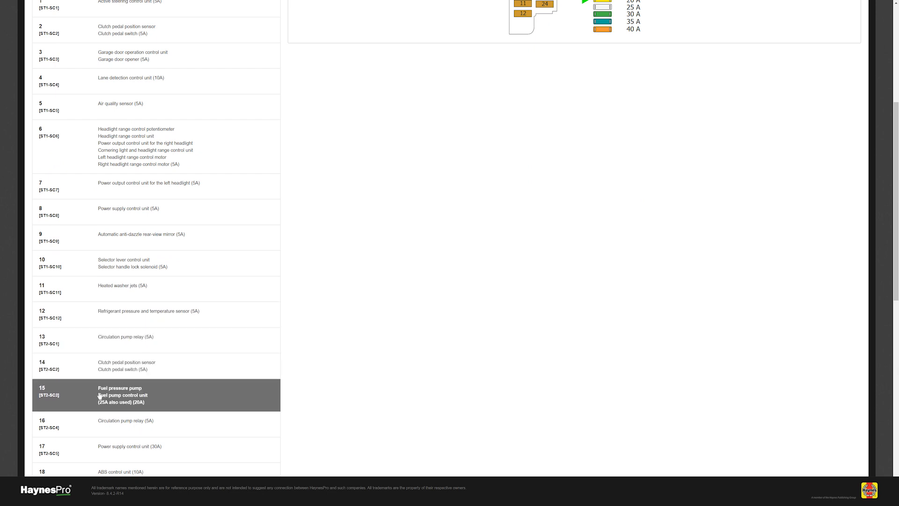
{"action": "mouse_move", "coordinate": [145, 394]}
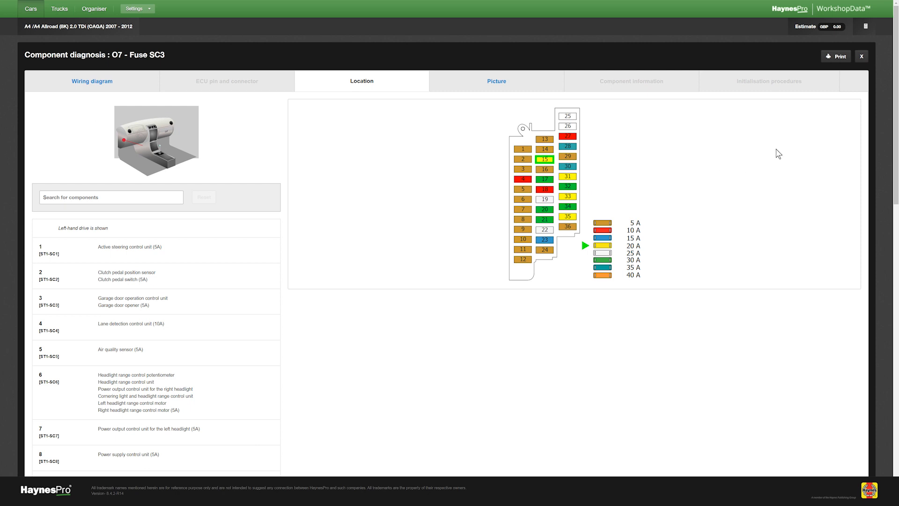
Return to M3 Fuel pump 1 and open the O8 Grounding point 730 diagnosis
{"action": "left_click", "coordinate": [861, 56]}
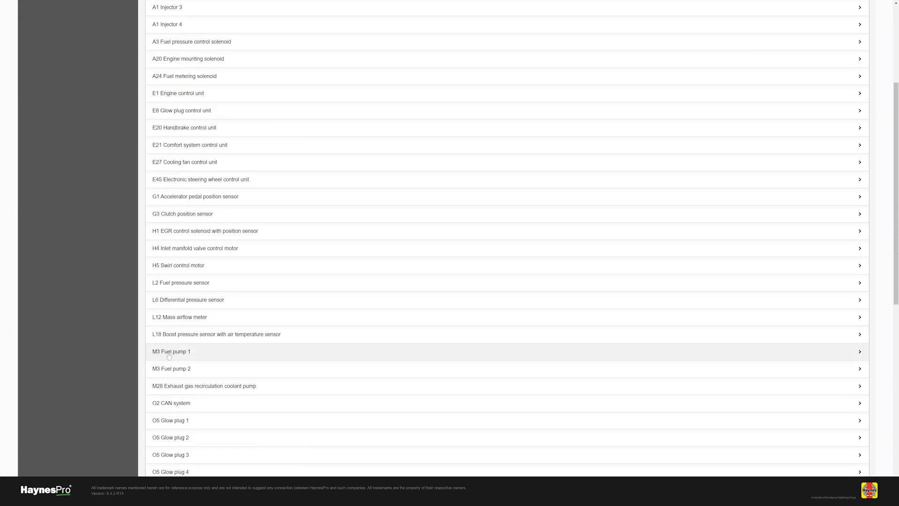
{"action": "left_click", "coordinate": [170, 351]}
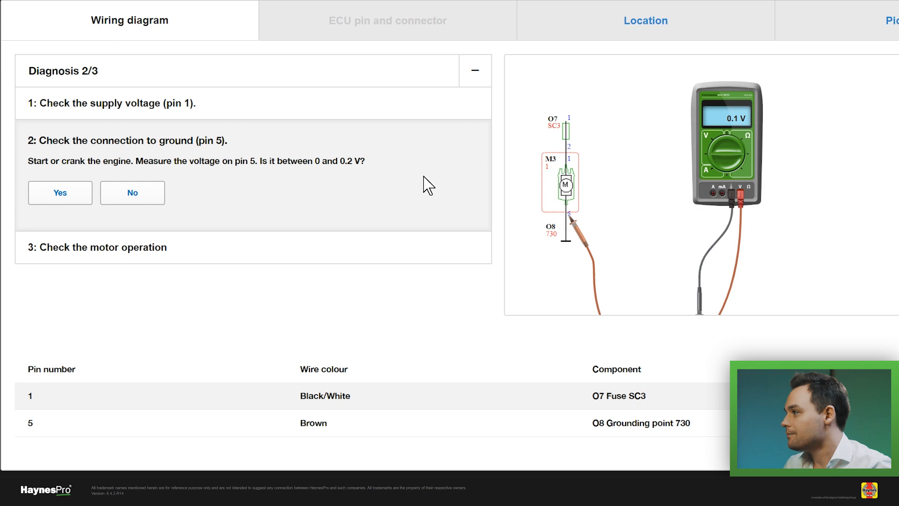
{"action": "mouse_move", "coordinate": [565, 195]}
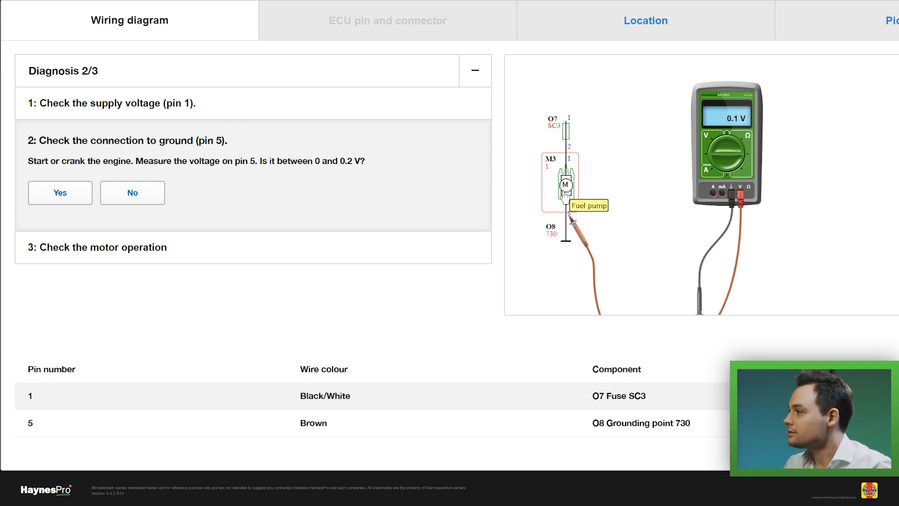
{"action": "left_click", "coordinate": [59, 192]}
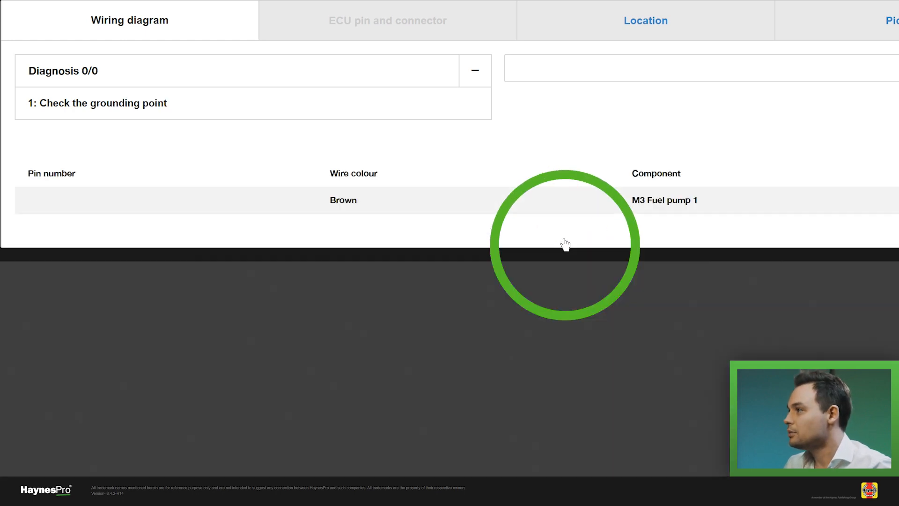
Show grounding point 730 on the car diagram at the rear right wheel housing
{"action": "left_click", "coordinate": [646, 20]}
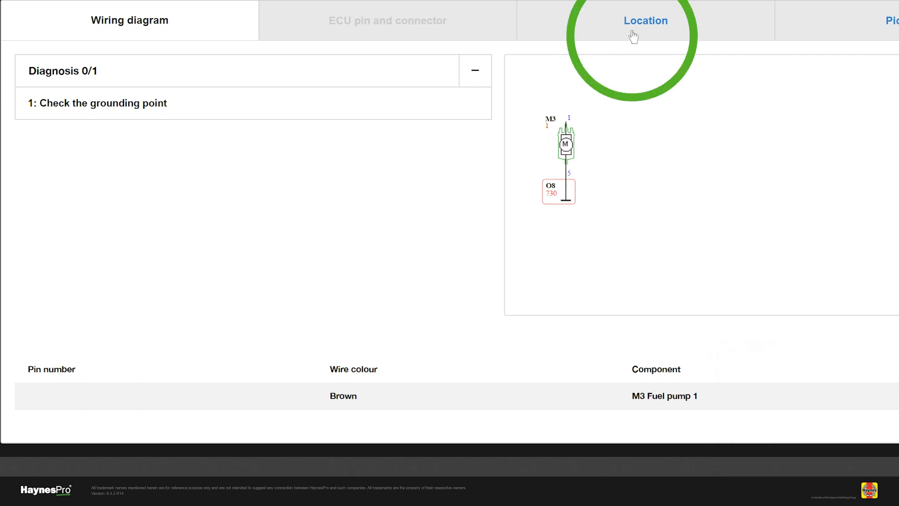
{"action": "left_click", "coordinate": [645, 20]}
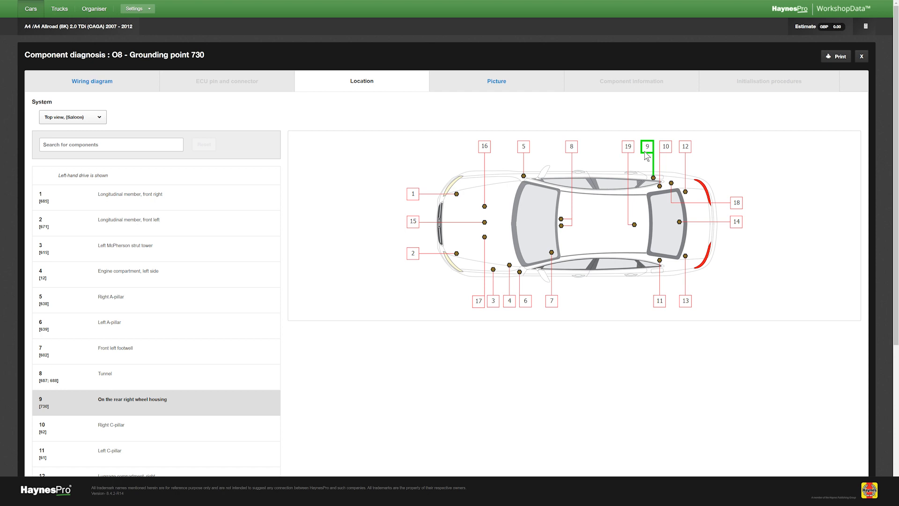
{"action": "mouse_move", "coordinate": [647, 190]}
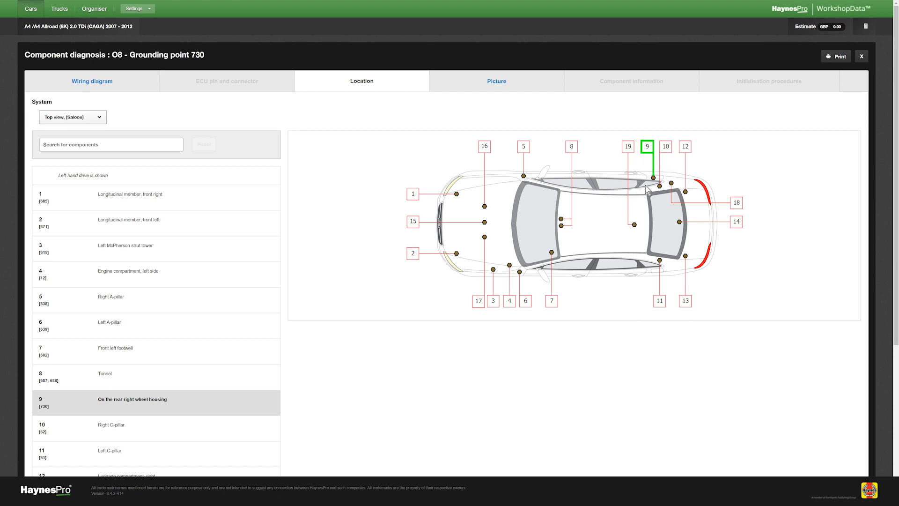